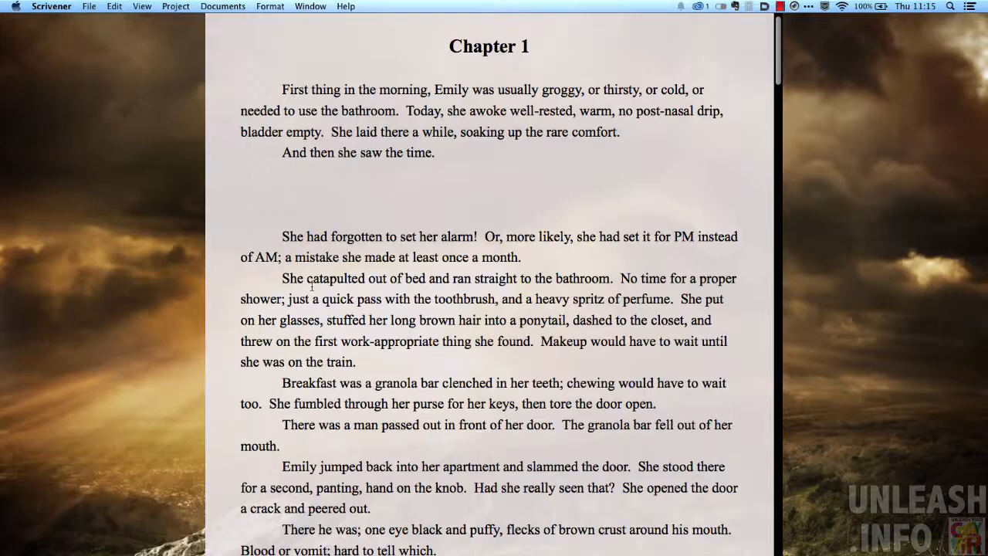
Type 'This is my text' repeatedly into the blank gap after 'And then she saw the time.'
click(243, 192)
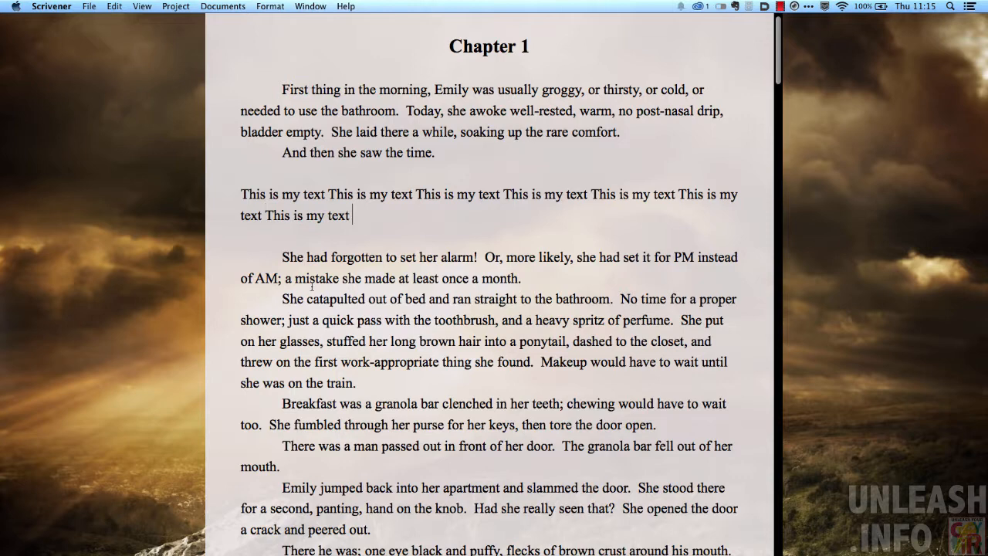
text(This is my text This is my text This is my text This is my text)
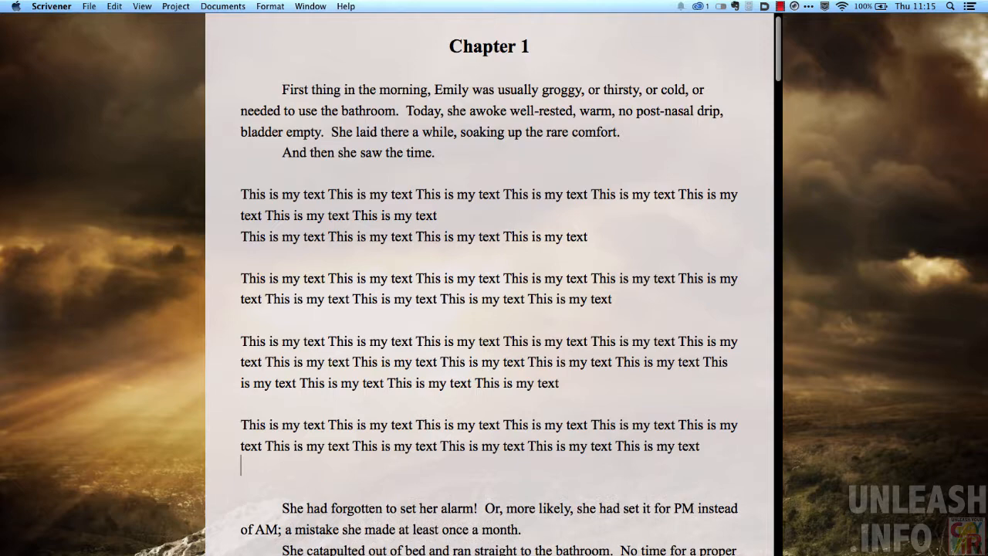
scroll(down, 3)
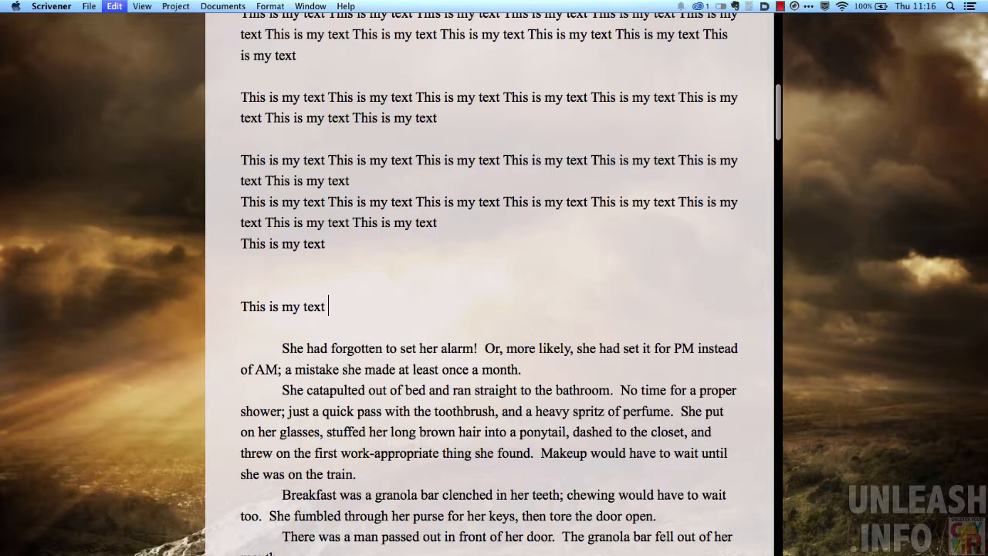
Scroll down Chapter 1 toward the paragraph ending 'fell out of her mouth.'
scroll(down, 3)
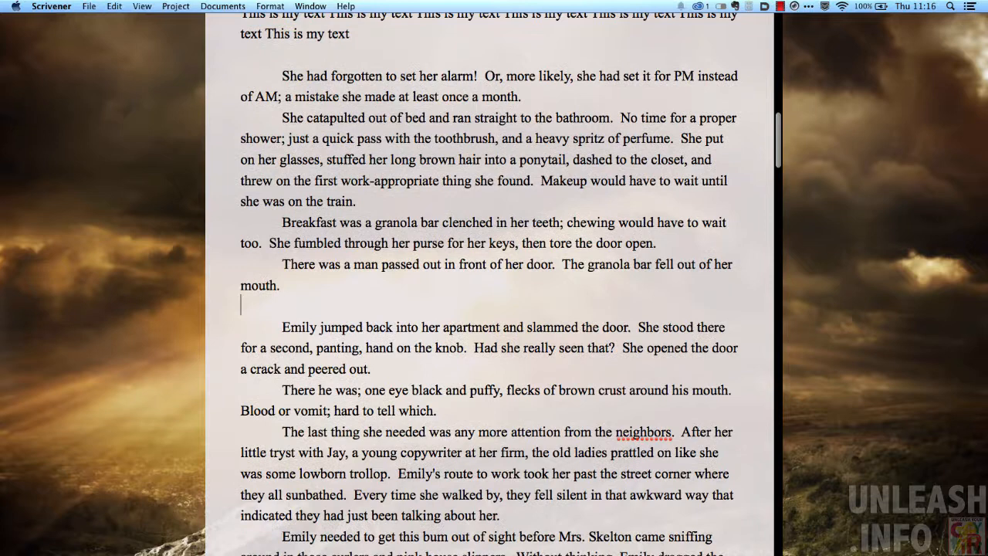